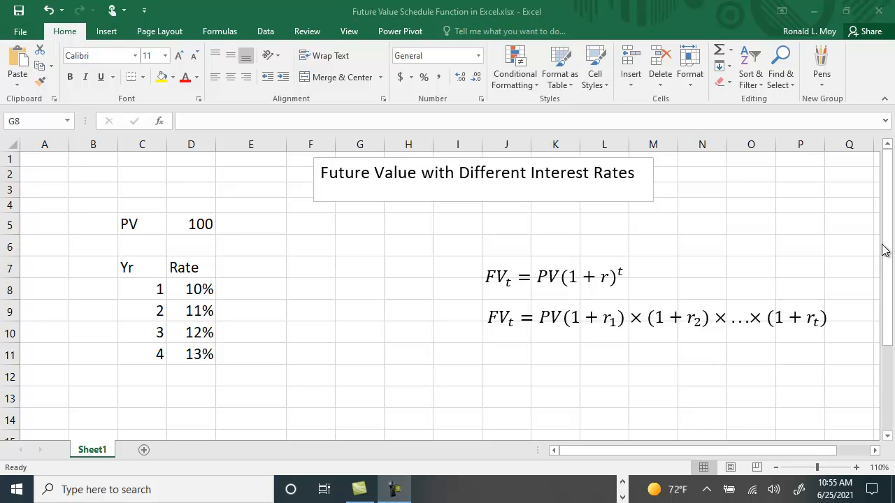
pyautogui.moveTo(476, 286)
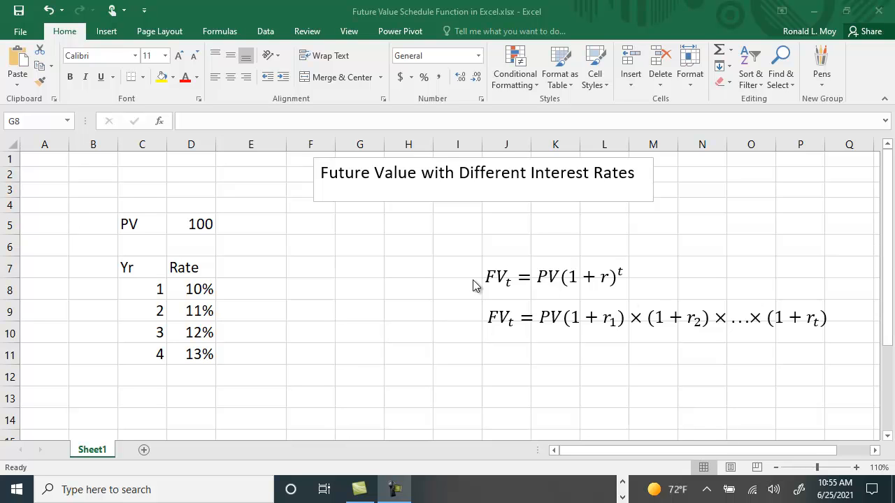
pyautogui.moveTo(482, 293)
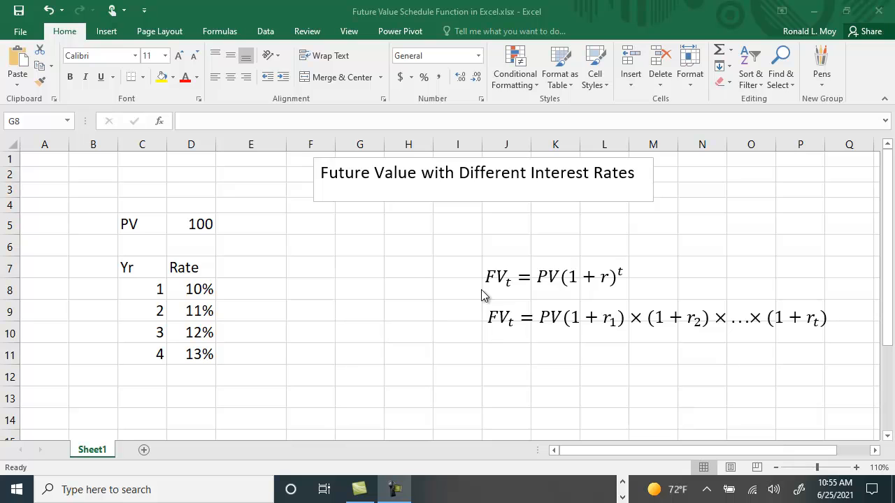
pyautogui.moveTo(497, 283)
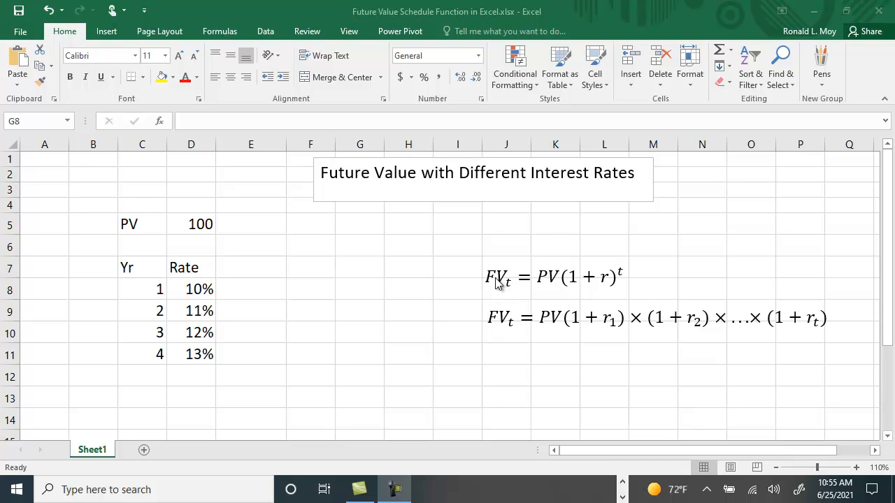
pyautogui.moveTo(554, 290)
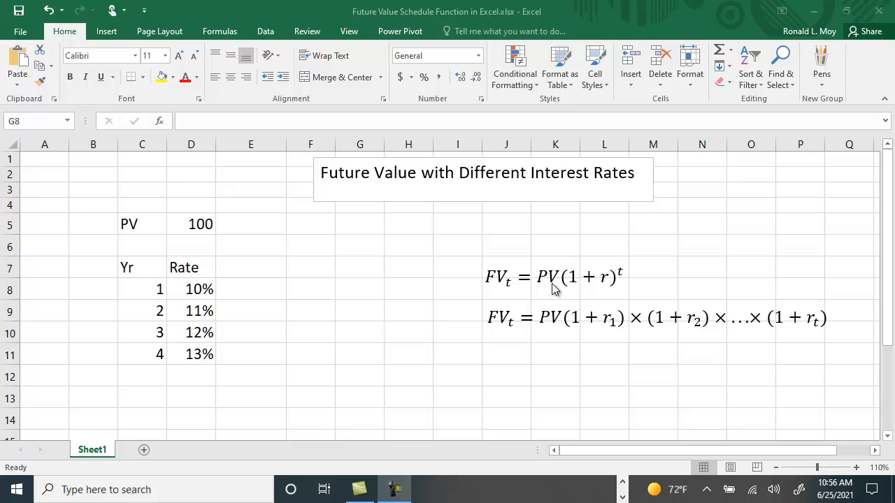
pyautogui.moveTo(599, 289)
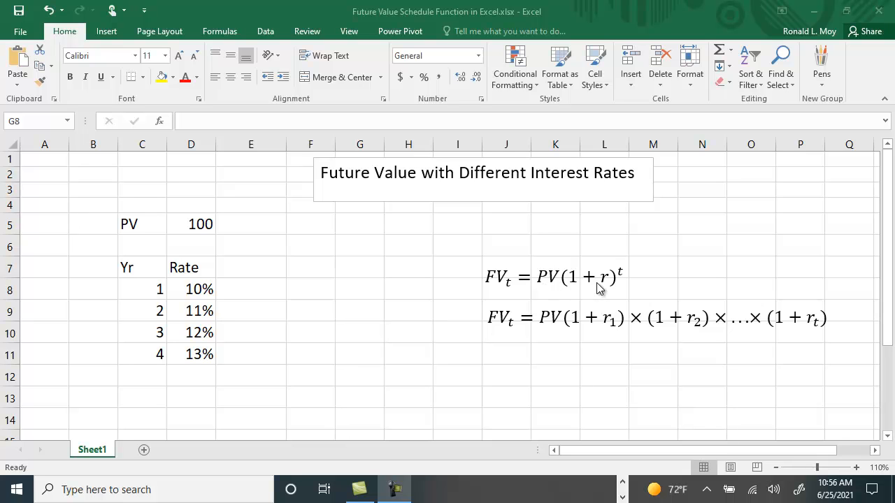
pyautogui.moveTo(630, 280)
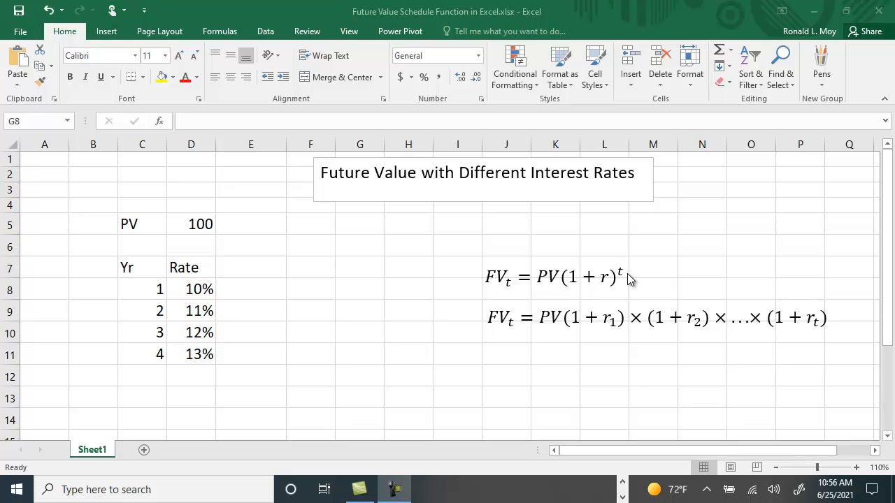
pyautogui.moveTo(486, 271)
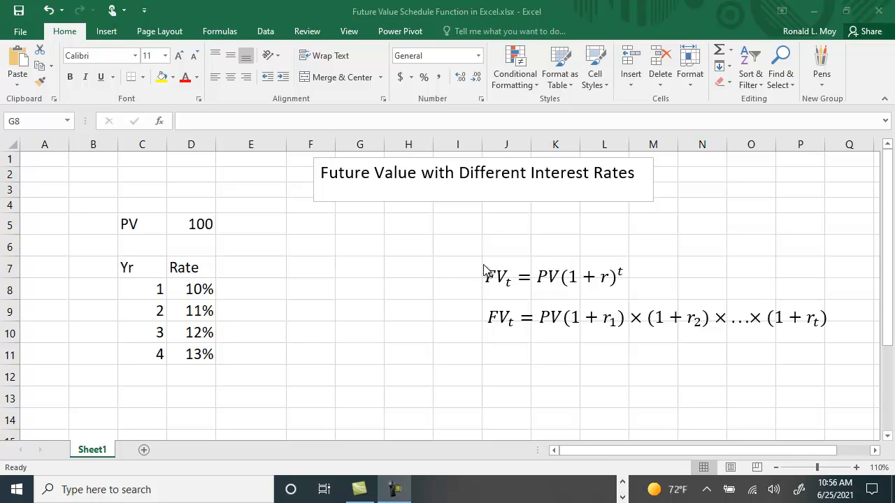
pyautogui.moveTo(496, 291)
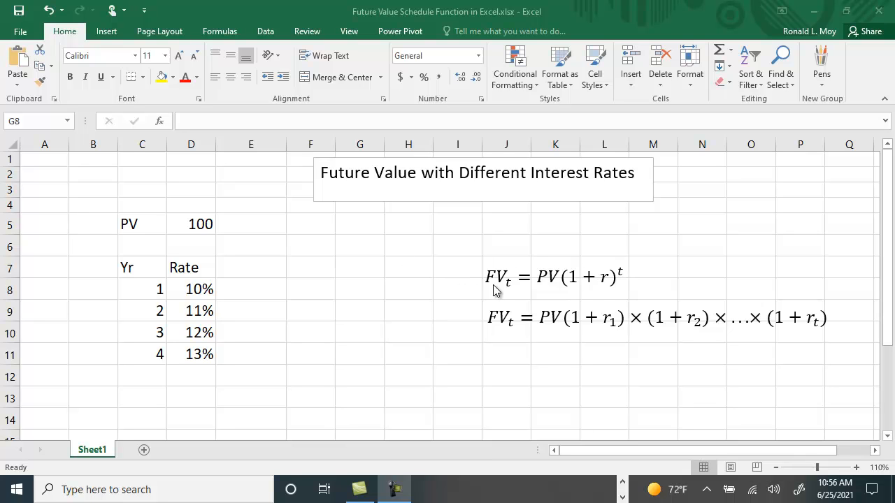
pyautogui.moveTo(433, 285)
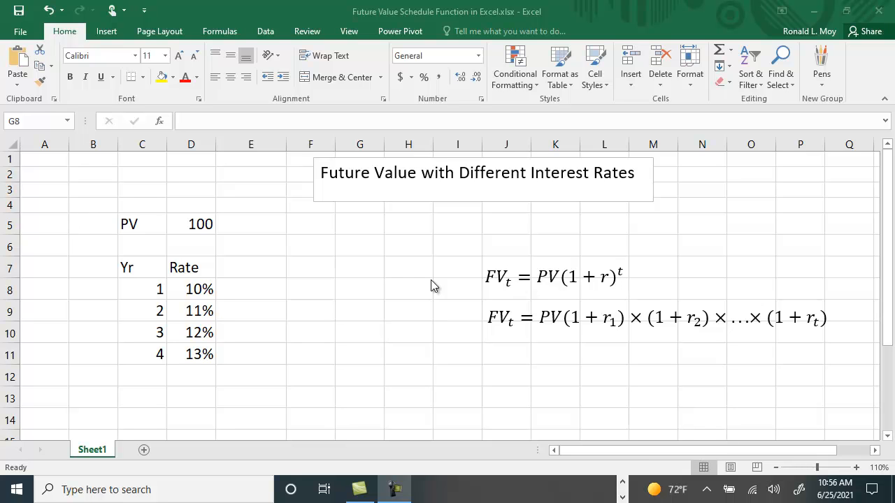
pyautogui.moveTo(457, 274)
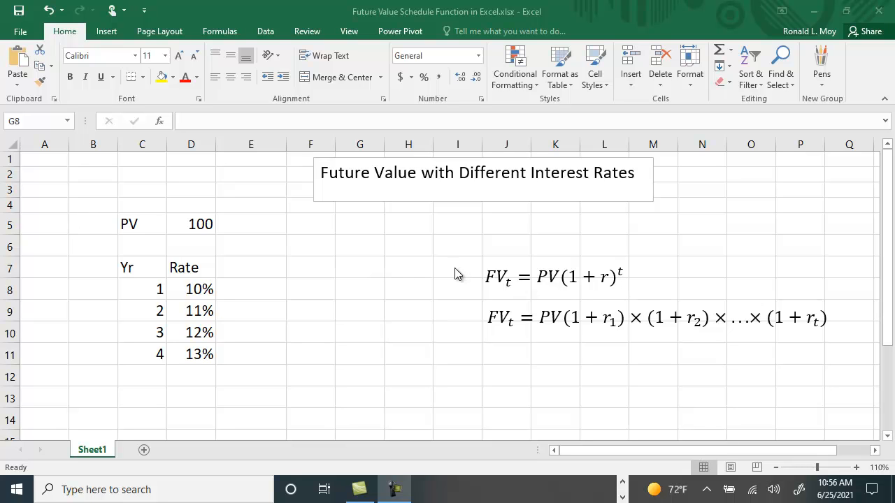
pyautogui.moveTo(280, 335)
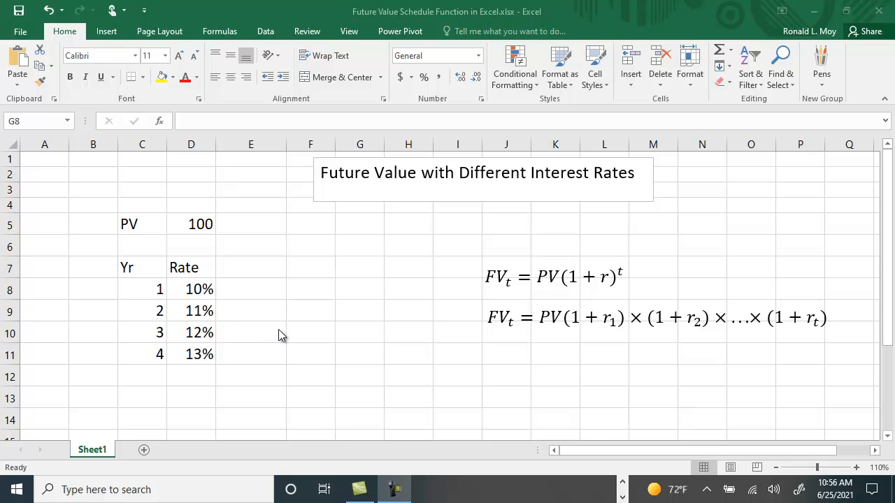
pyautogui.moveTo(212, 297)
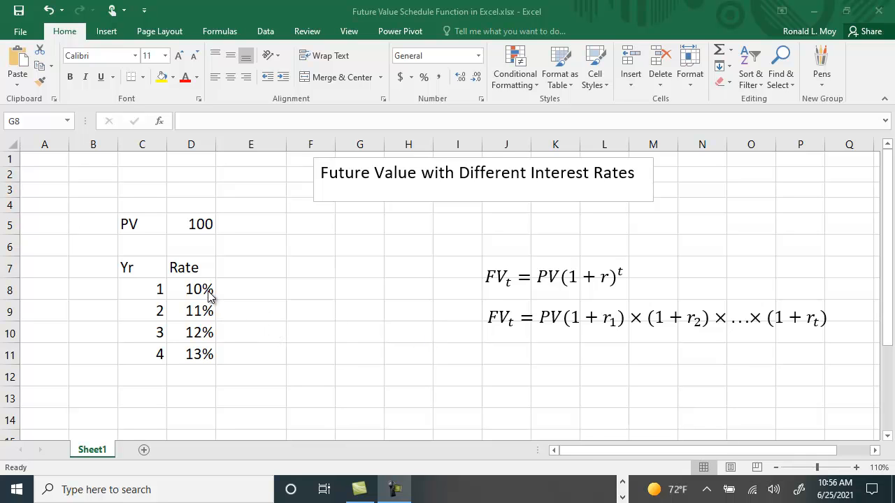
pyautogui.moveTo(209, 318)
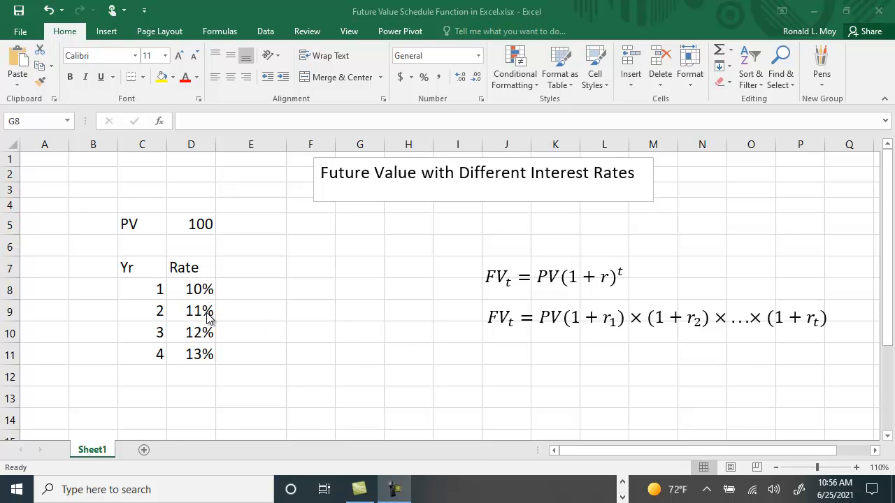
pyautogui.moveTo(468, 308)
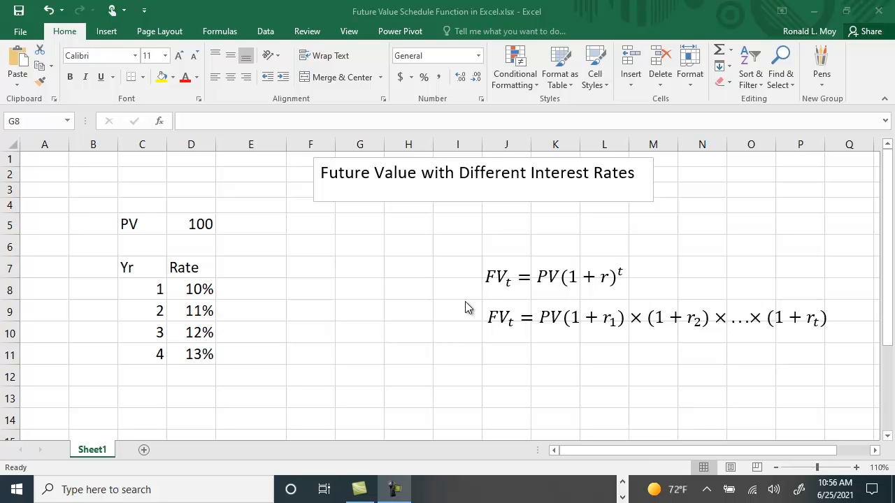
pyautogui.moveTo(613, 281)
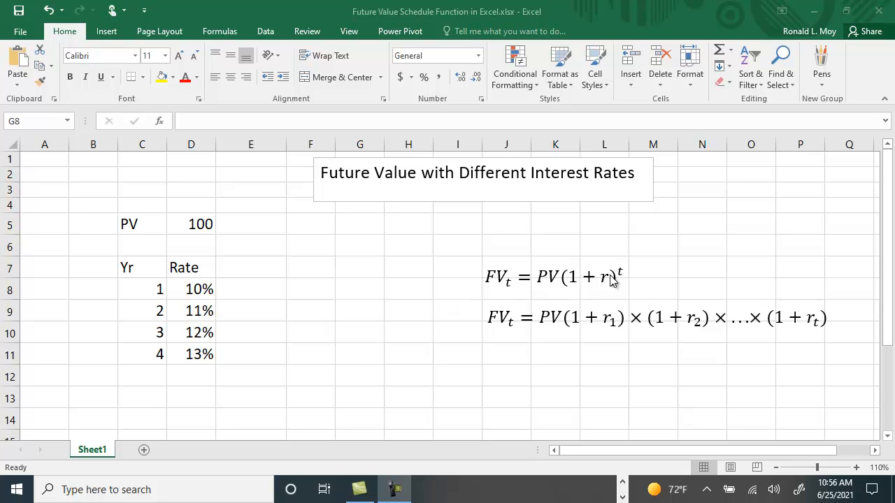
pyautogui.moveTo(497, 341)
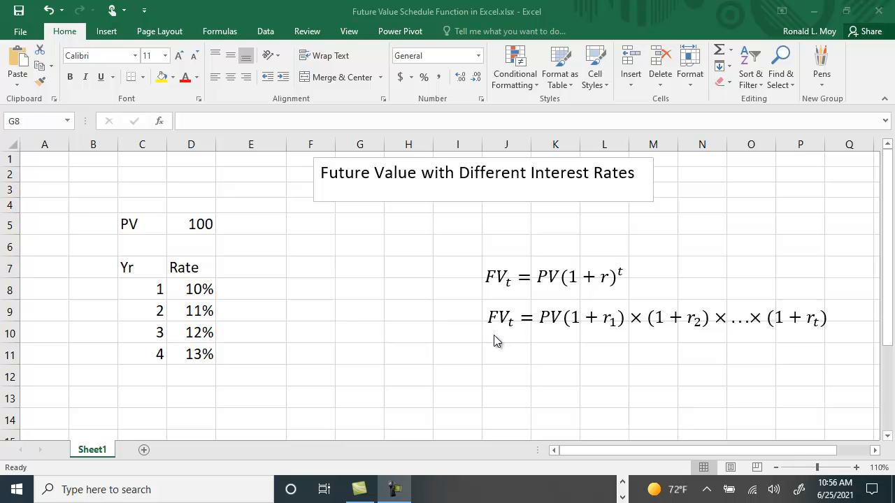
pyautogui.moveTo(514, 335)
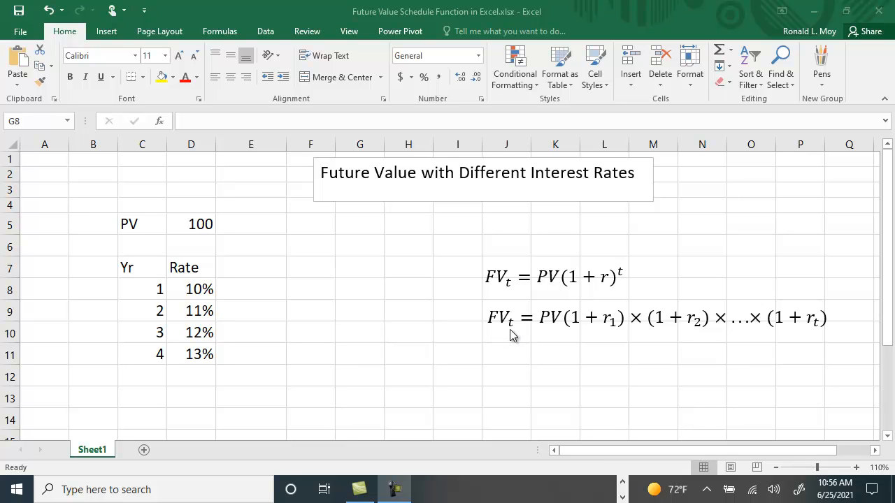
pyautogui.moveTo(565, 333)
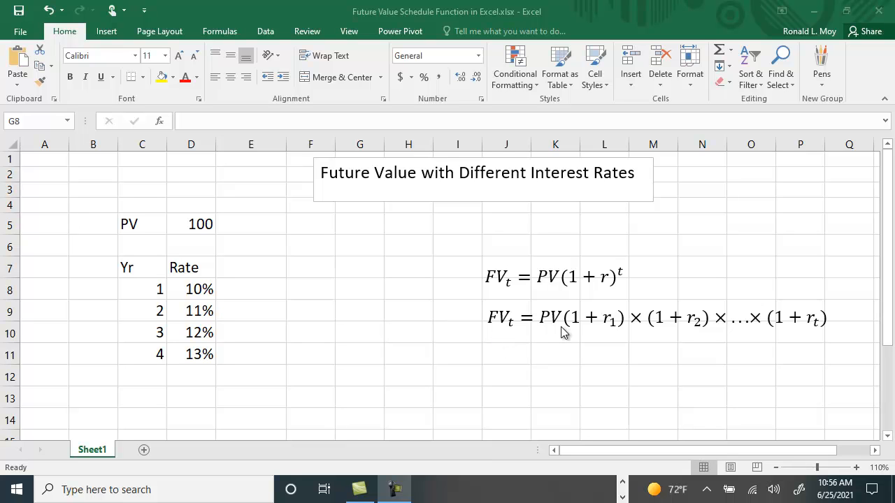
pyautogui.moveTo(590, 327)
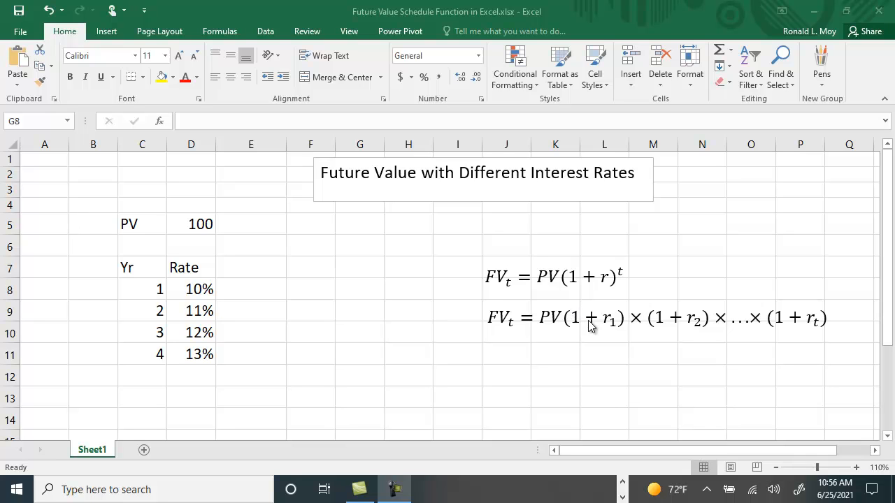
pyautogui.moveTo(625, 327)
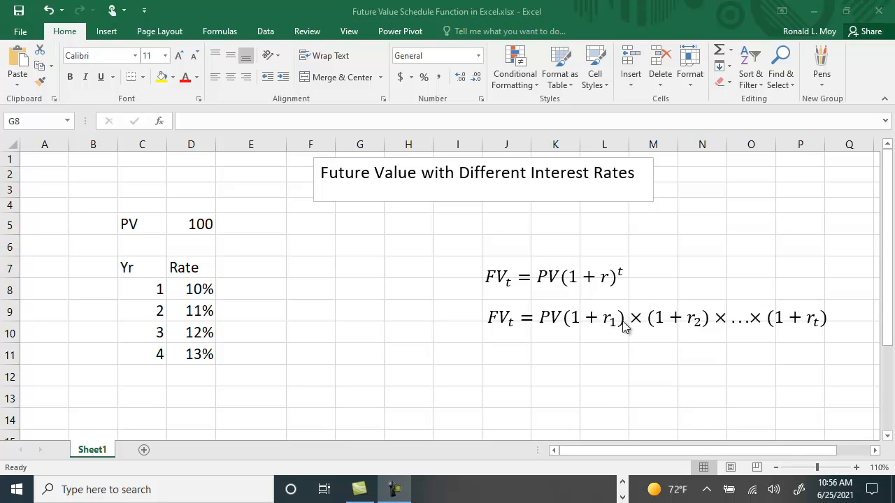
pyautogui.moveTo(695, 323)
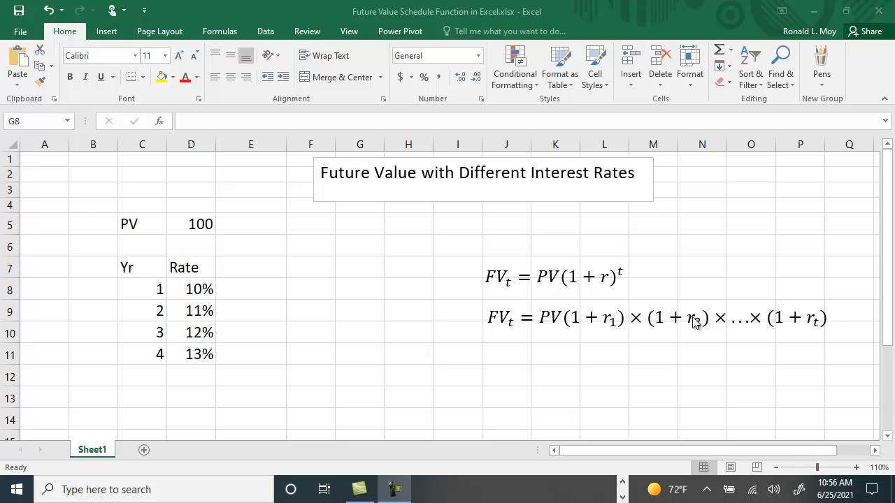
pyautogui.moveTo(722, 329)
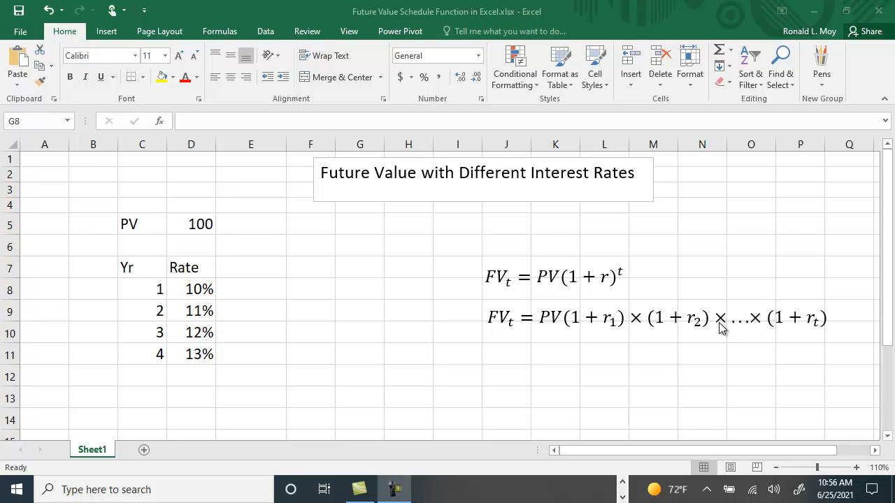
pyautogui.moveTo(784, 326)
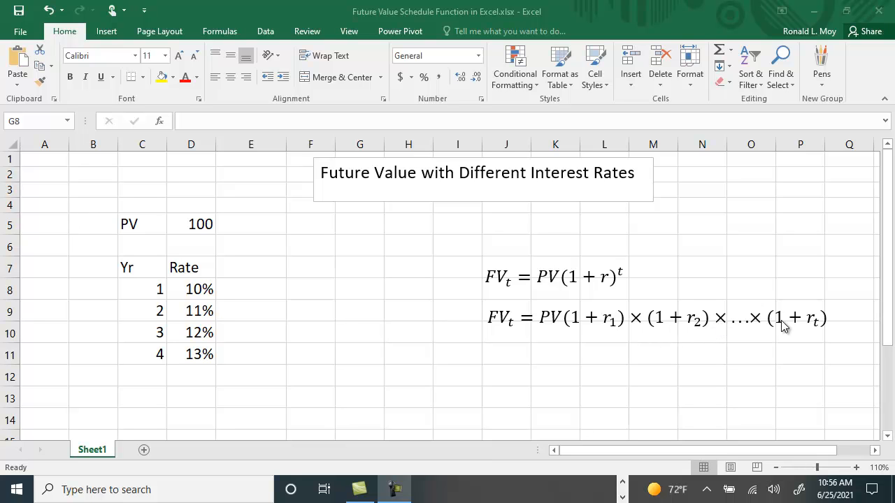
pyautogui.moveTo(821, 330)
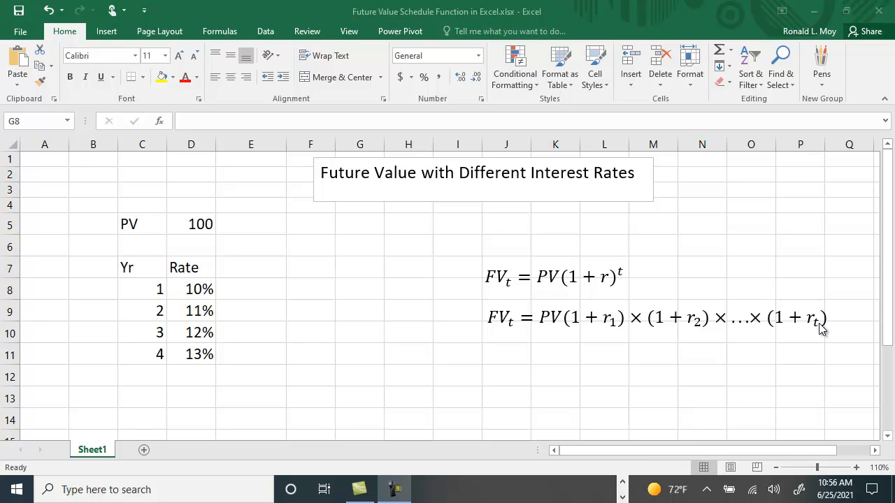
pyautogui.moveTo(265, 289)
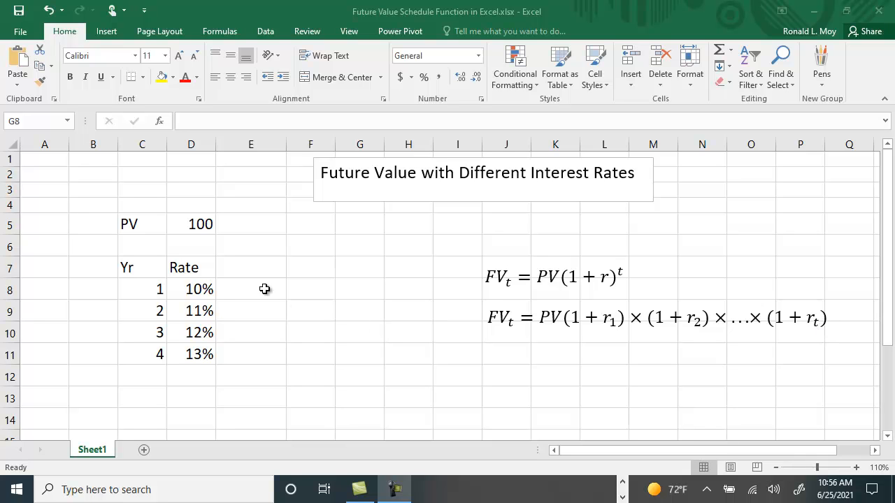
pyautogui.moveTo(342, 359)
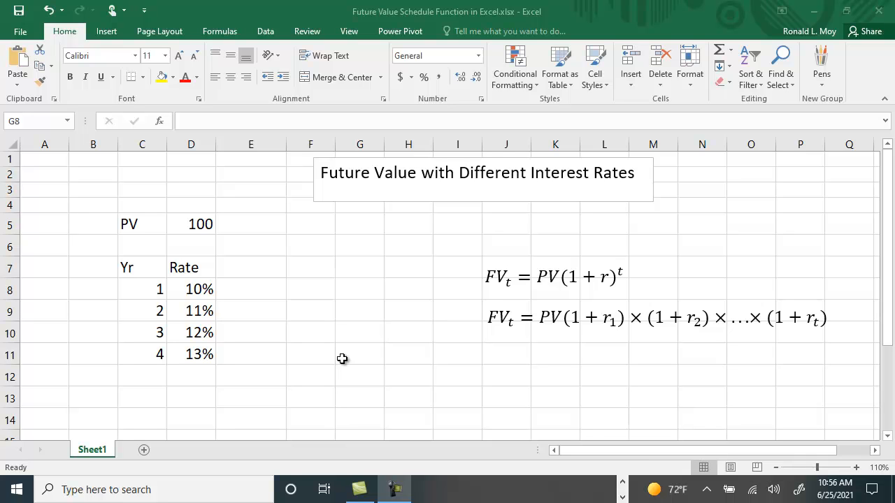
# Step: Enter =D5*(1+D8) in E8 for the year 1 future value of $110.00
pyautogui.click(251, 289)
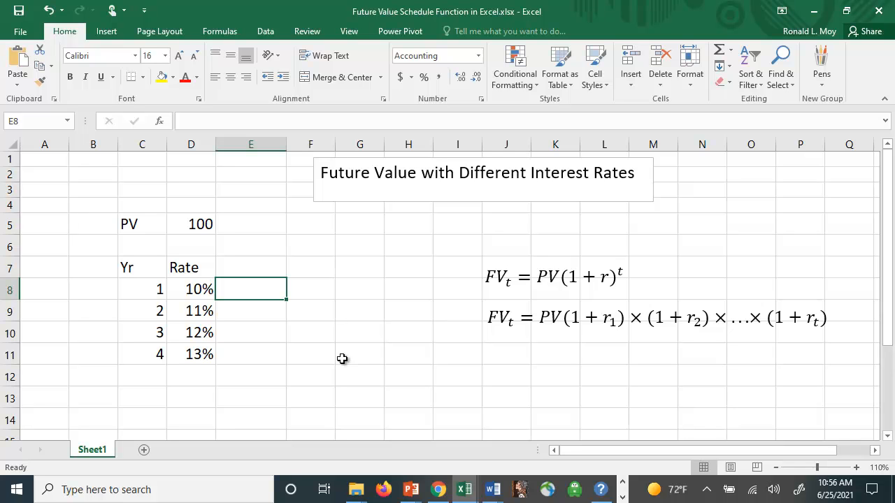
pyautogui.write('=')
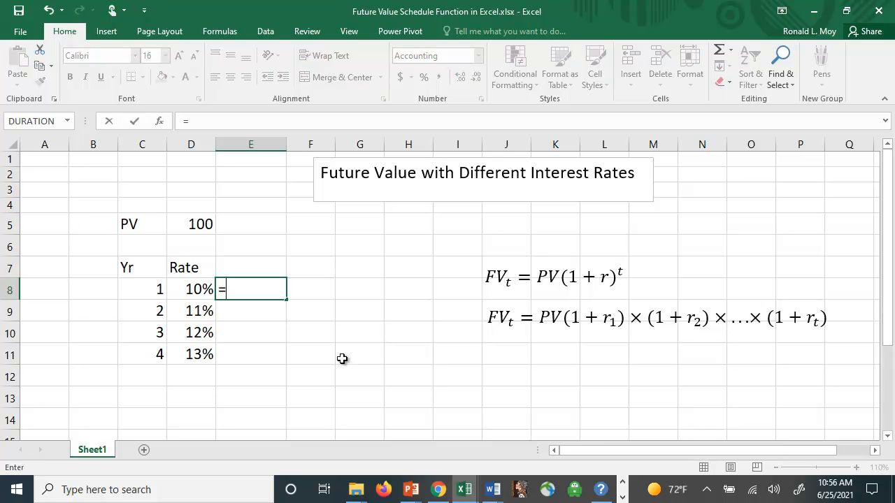
pyautogui.moveTo(259, 290)
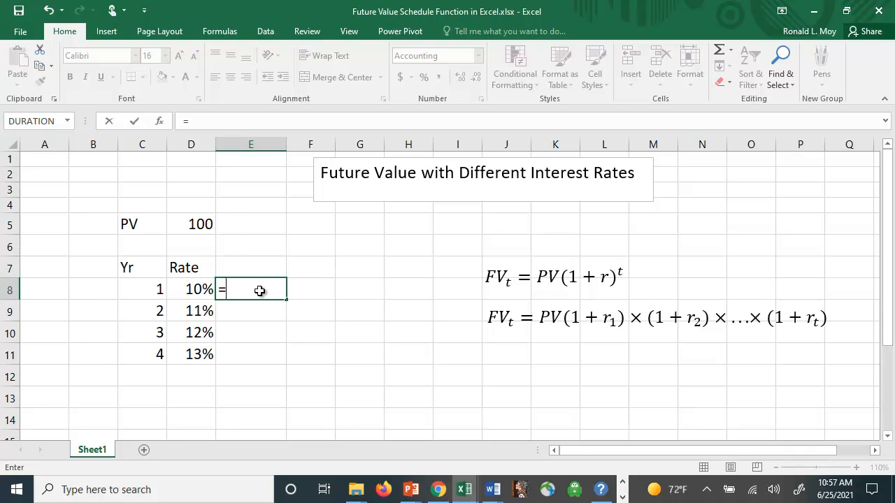
pyautogui.click(191, 224)
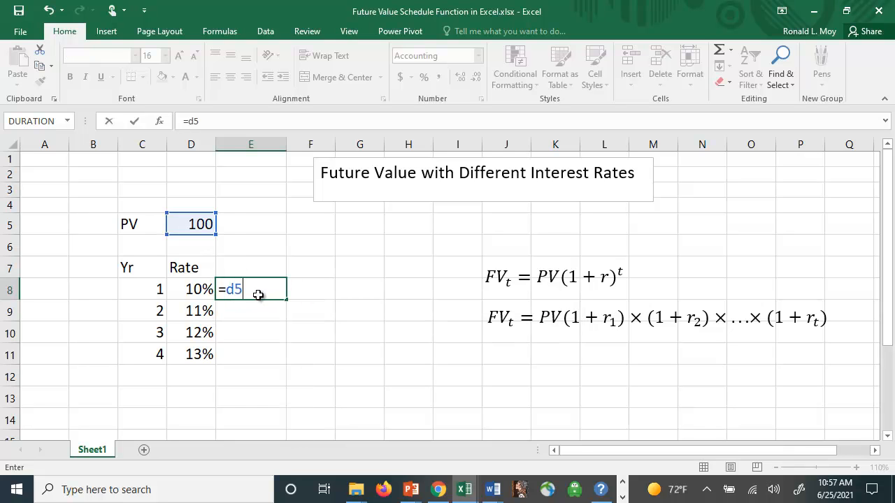
pyautogui.write('*(')
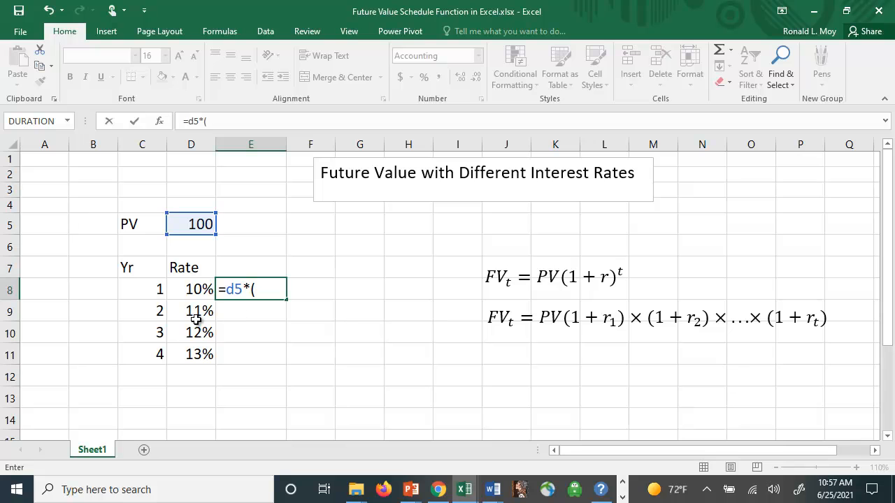
pyautogui.write('1+d8')
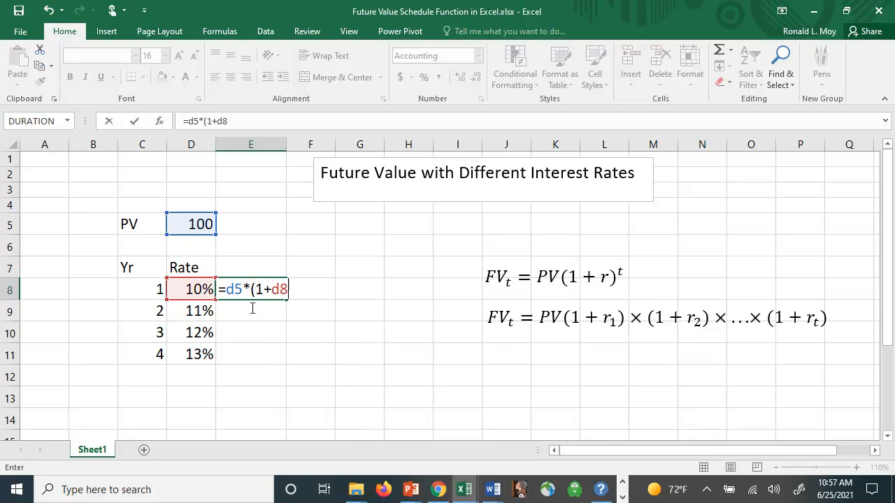
pyautogui.press('Return')
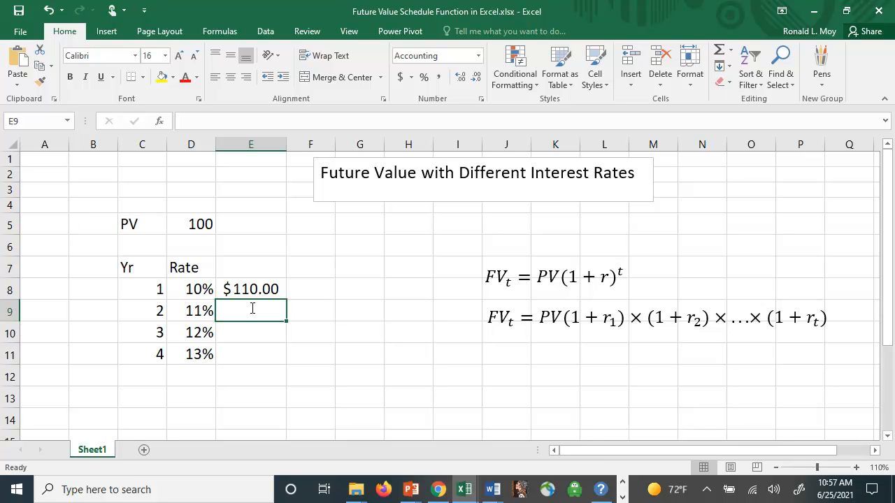
# Step: Build the year 2 formula =E8*(1+D9), compounding year 1's value by the 11% rate
pyautogui.write('=')
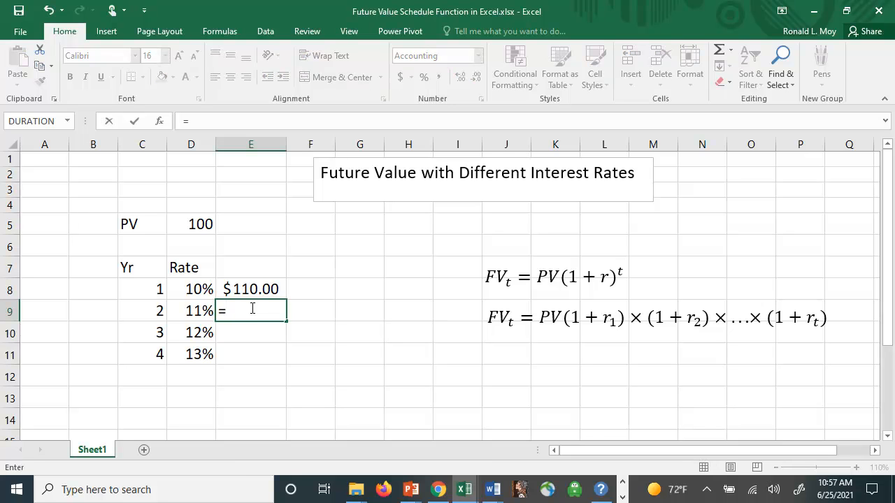
pyautogui.write('e8(')
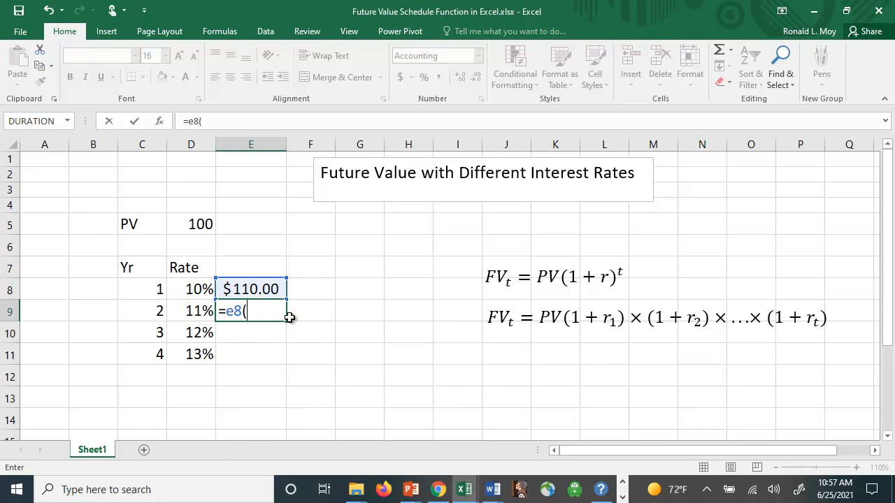
pyautogui.write('*')
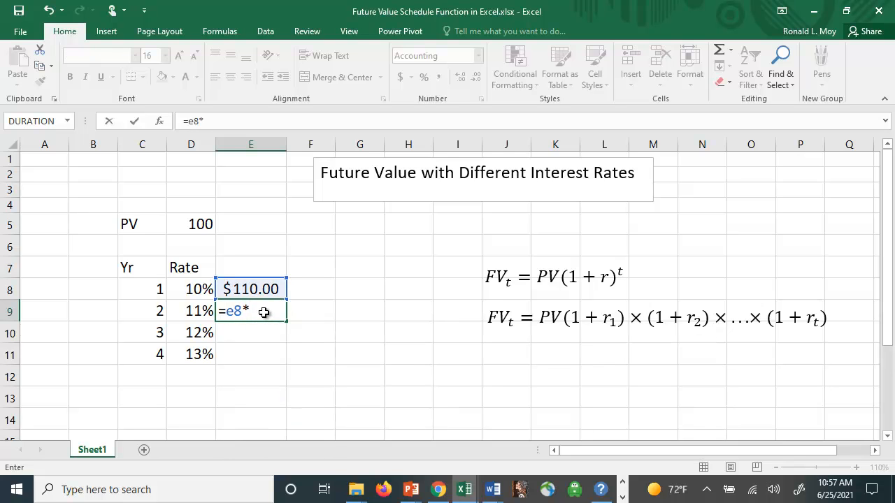
pyautogui.write('(1+')
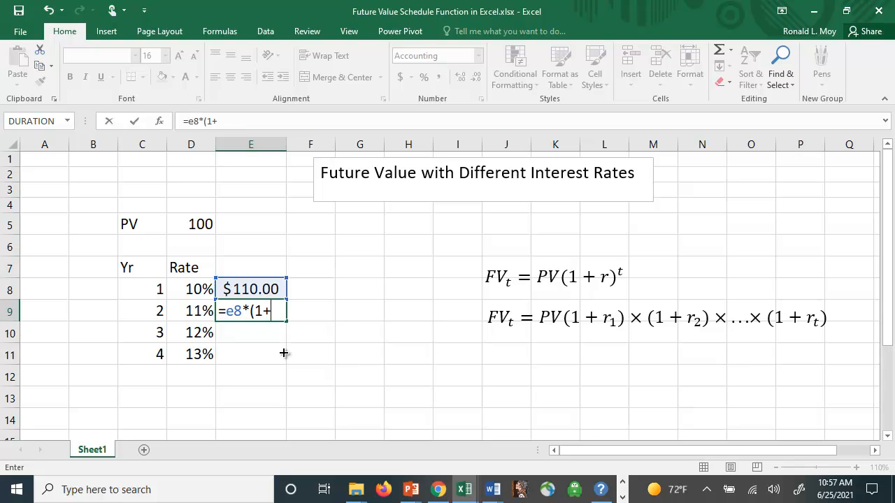
pyautogui.moveTo(294, 384)
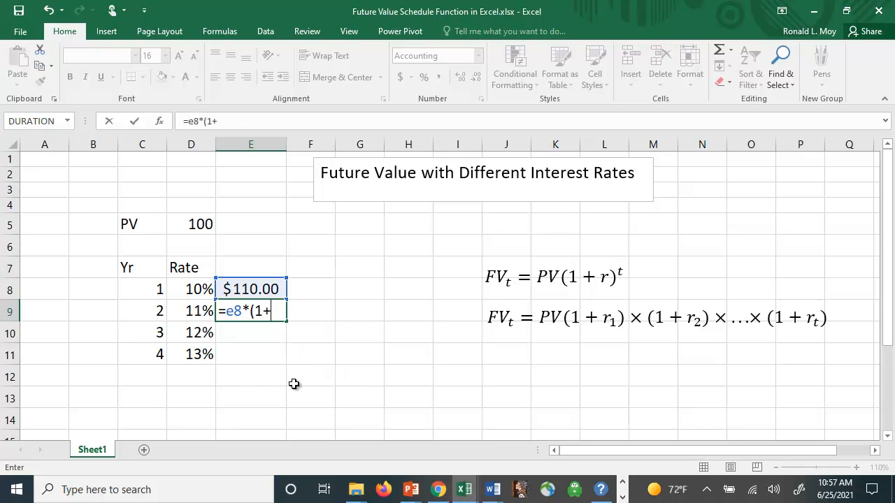
pyautogui.click(191, 311)
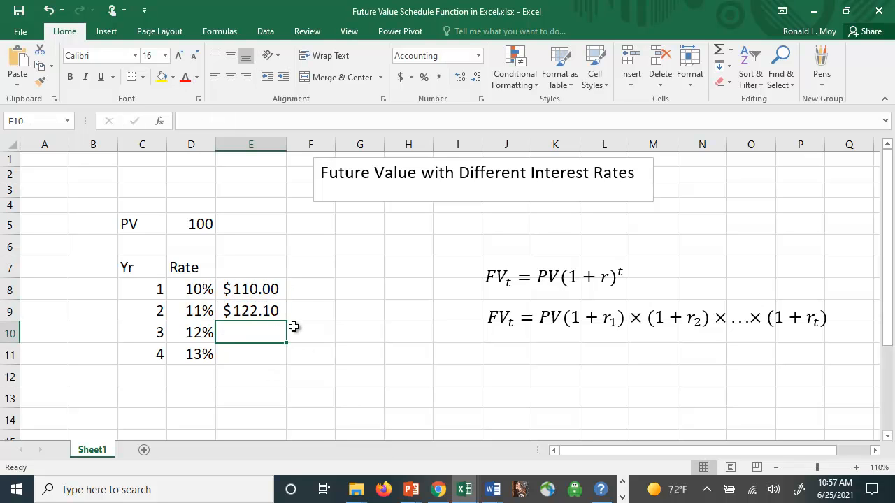
# Step: Select the year 2 formula cell E9 to copy down to E11
pyautogui.click(250, 310)
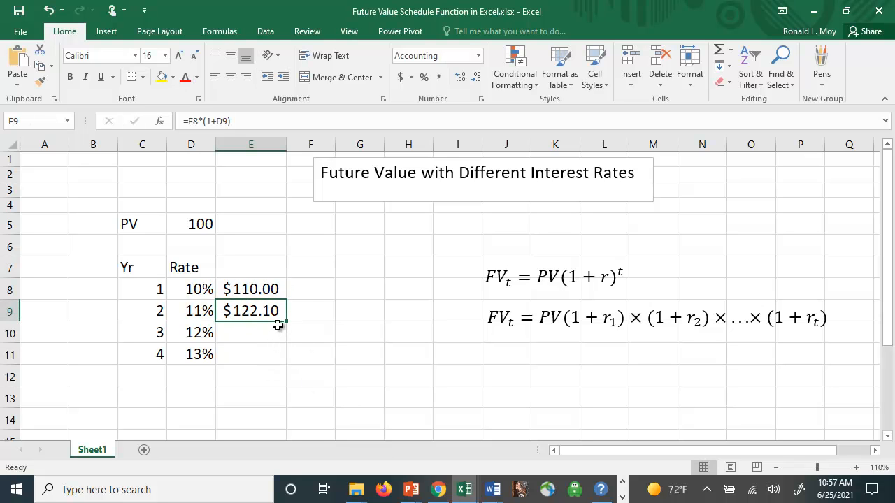
pyautogui.moveTo(182, 404)
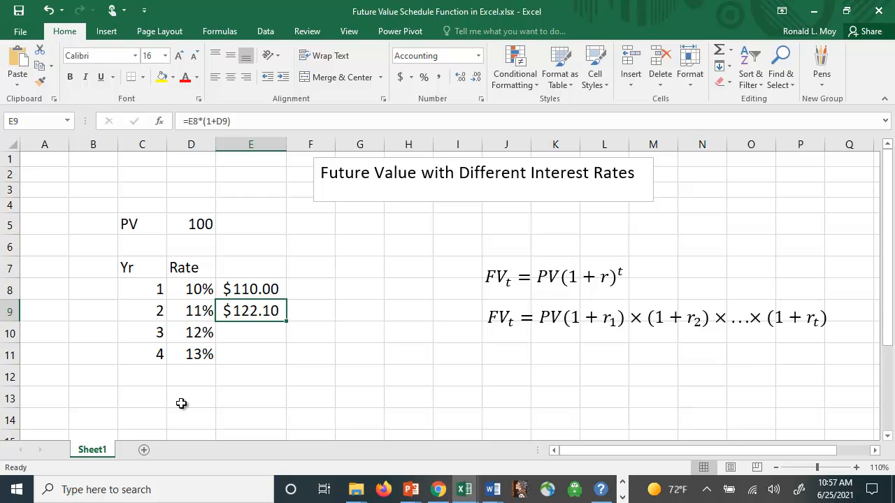
pyautogui.moveTo(236, 399)
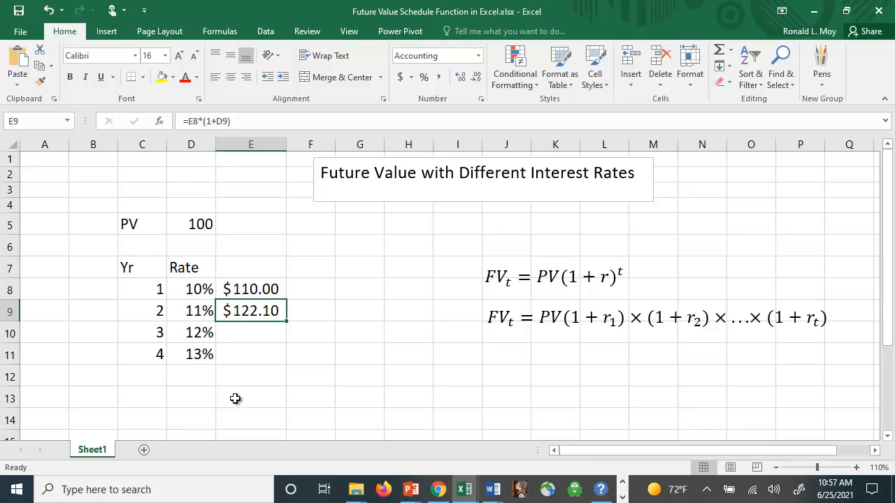
pyautogui.moveTo(316, 410)
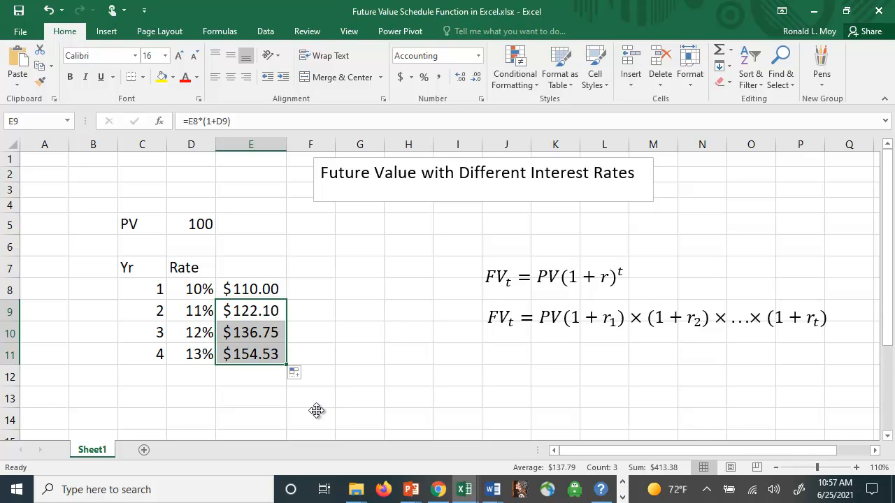
pyautogui.moveTo(205, 233)
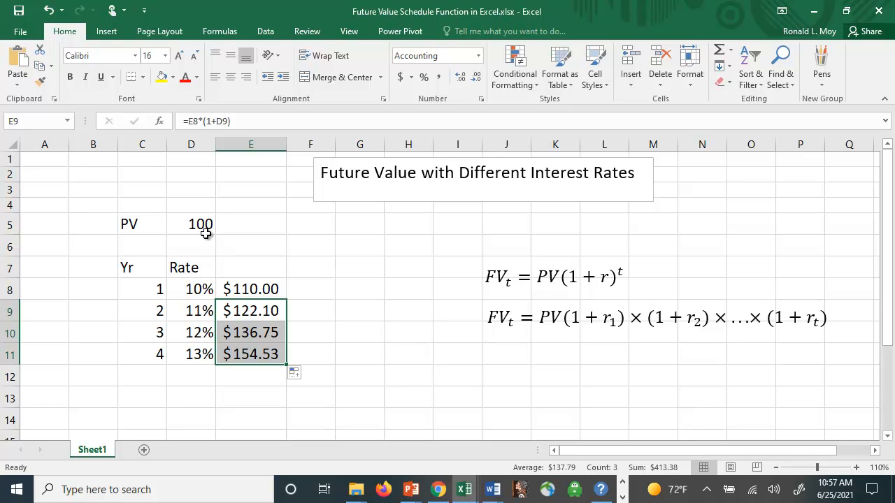
pyautogui.click(191, 397)
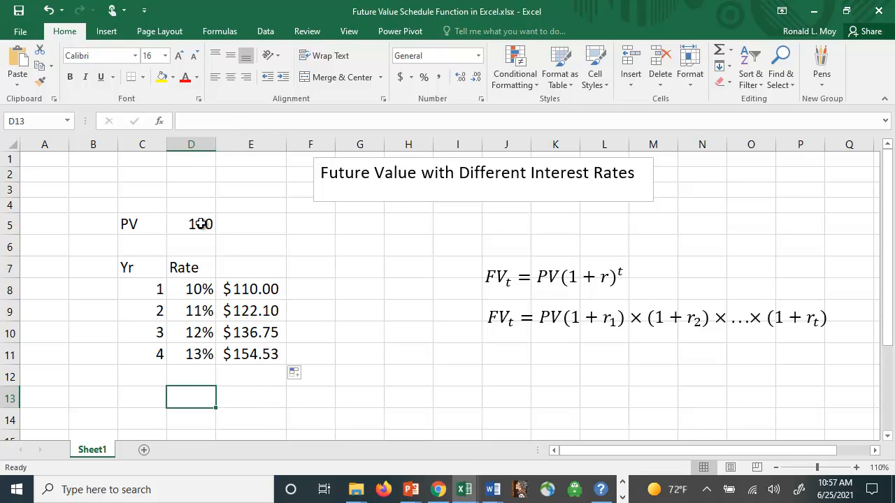
pyautogui.moveTo(221, 278)
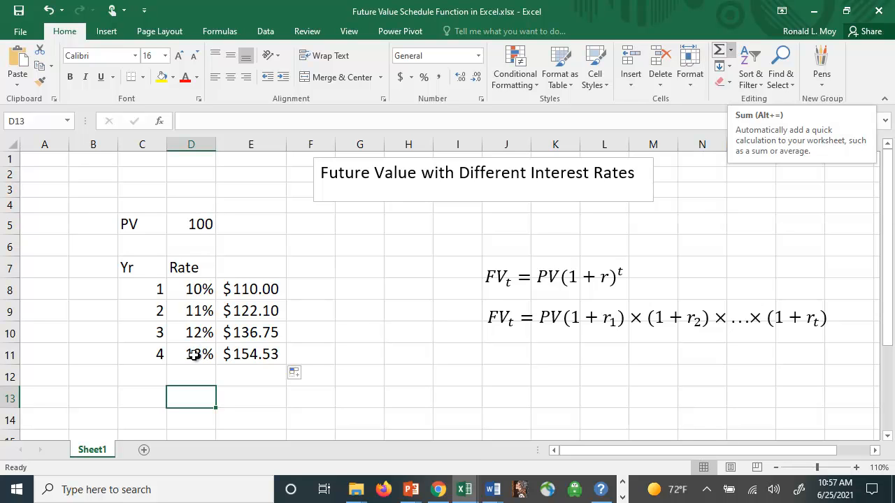
pyautogui.click(729, 49)
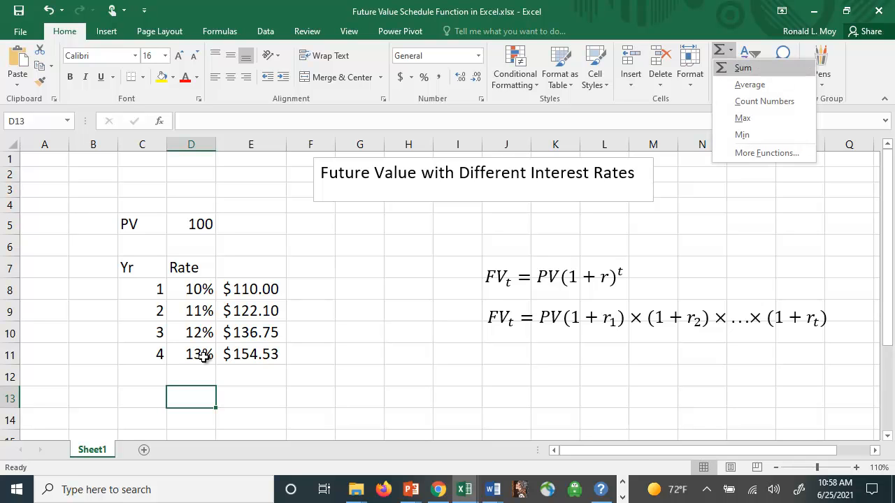
pyautogui.moveTo(749, 84)
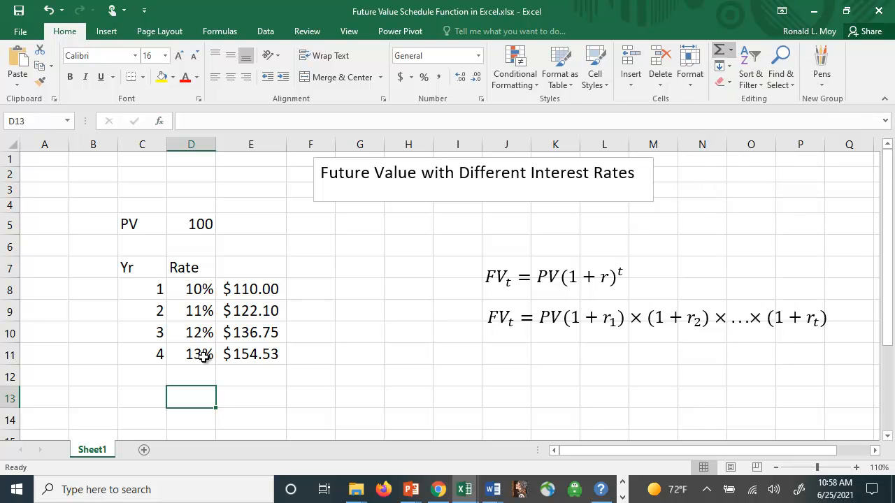
# Step: Open Insert Function, pick the Financial category, and locate FVSCHEDULE
pyautogui.click(159, 121)
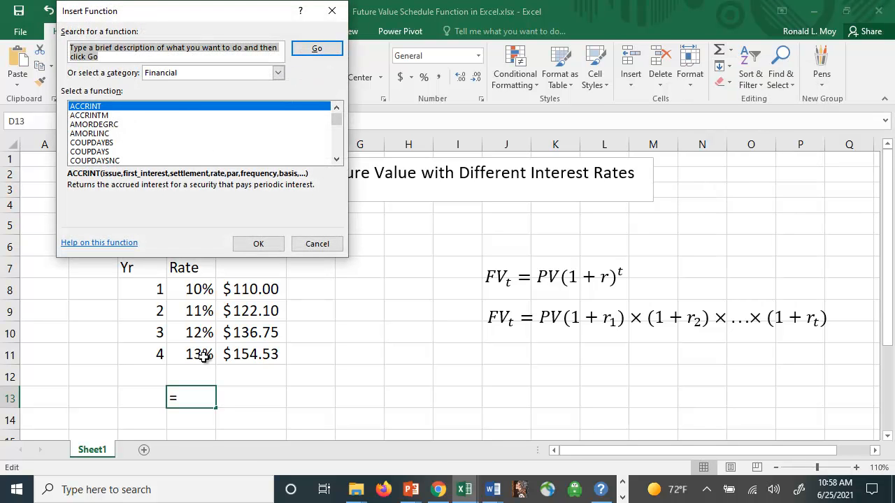
pyautogui.click(278, 73)
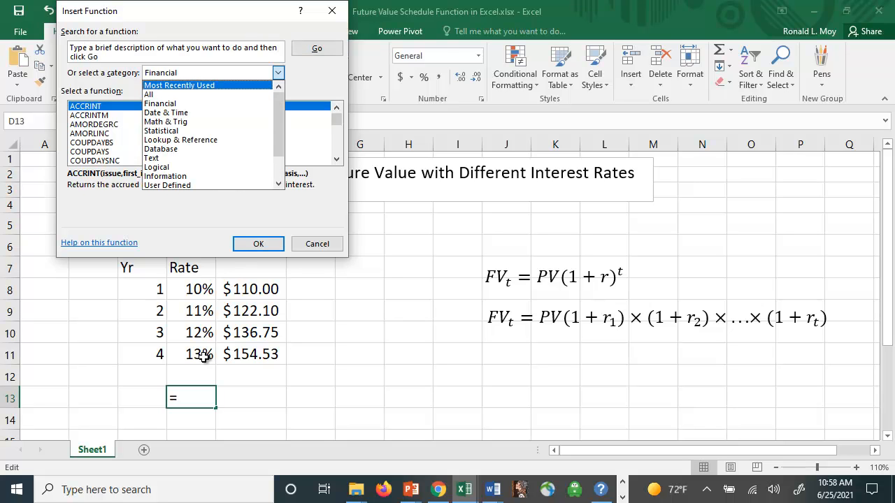
pyautogui.click(166, 122)
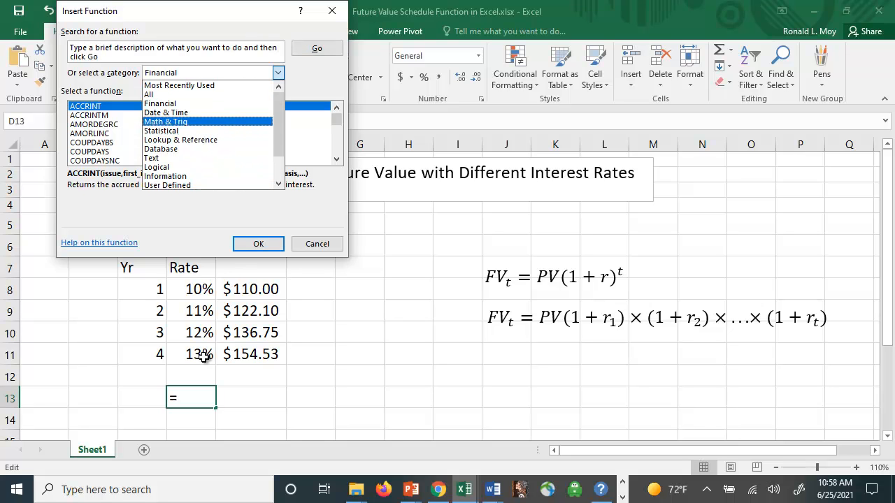
pyautogui.click(166, 112)
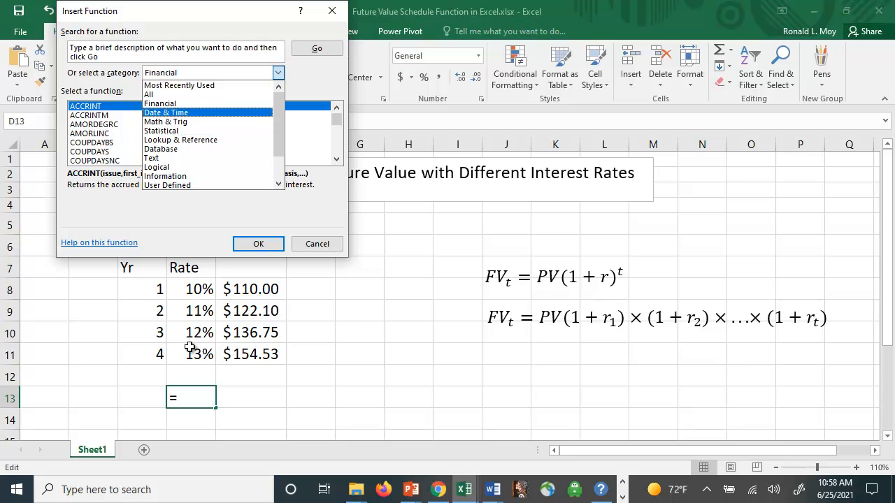
pyautogui.click(159, 103)
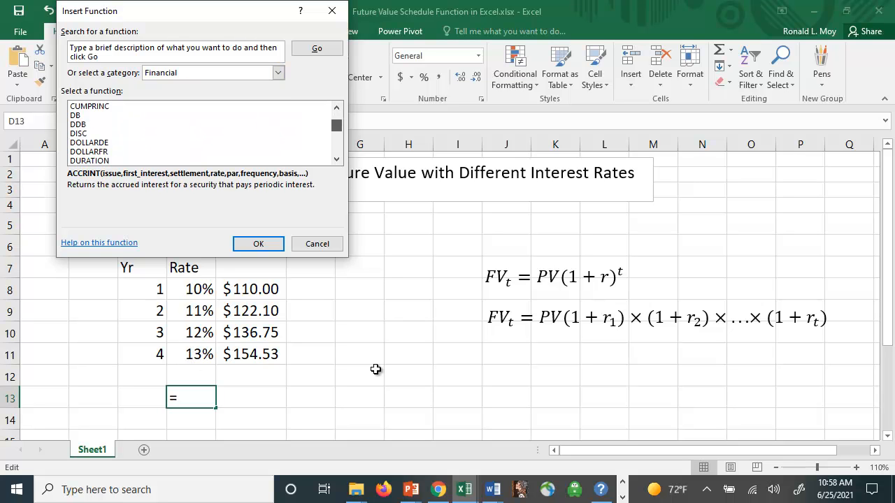
pyautogui.scroll(-3)
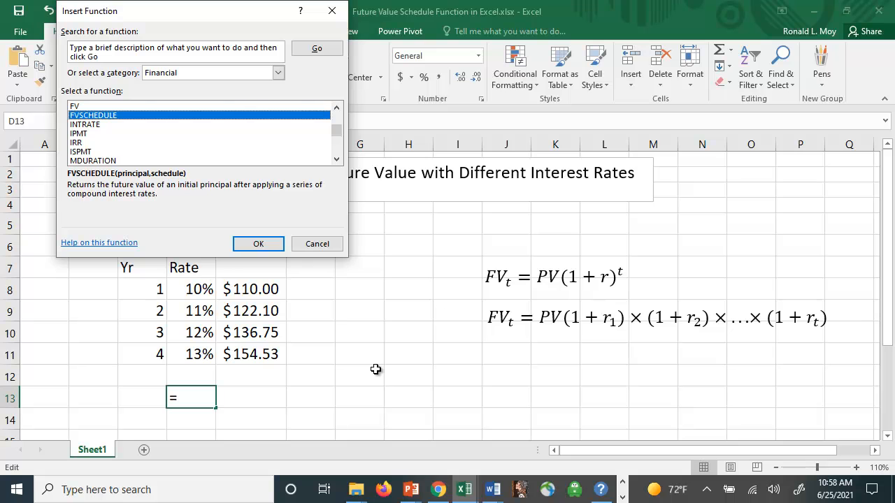
# Step: Review the FVSCHEDULE help article, then cancel the Function Arguments dialog, leaving D13 empty
pyautogui.click(99, 243)
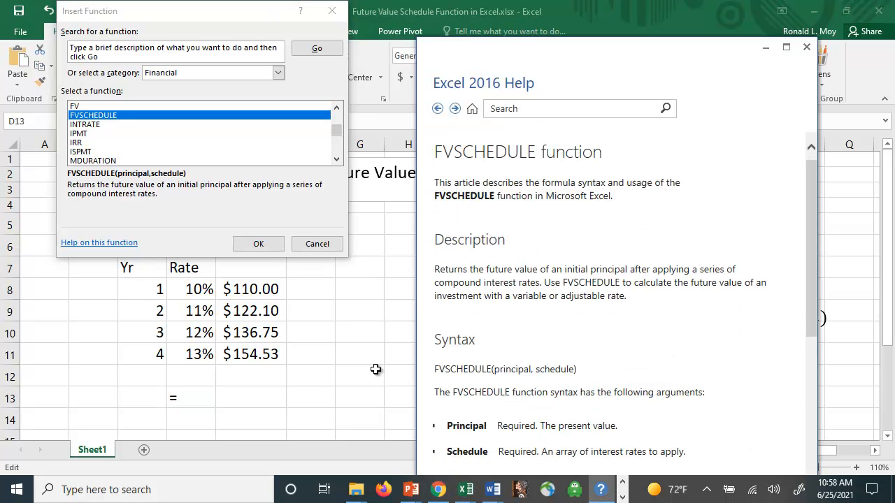
pyautogui.scroll(-3)
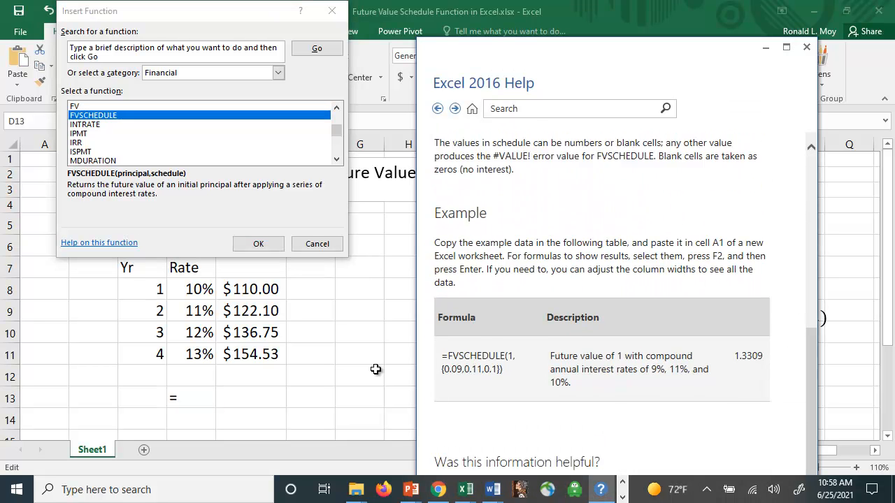
pyautogui.scroll(-3)
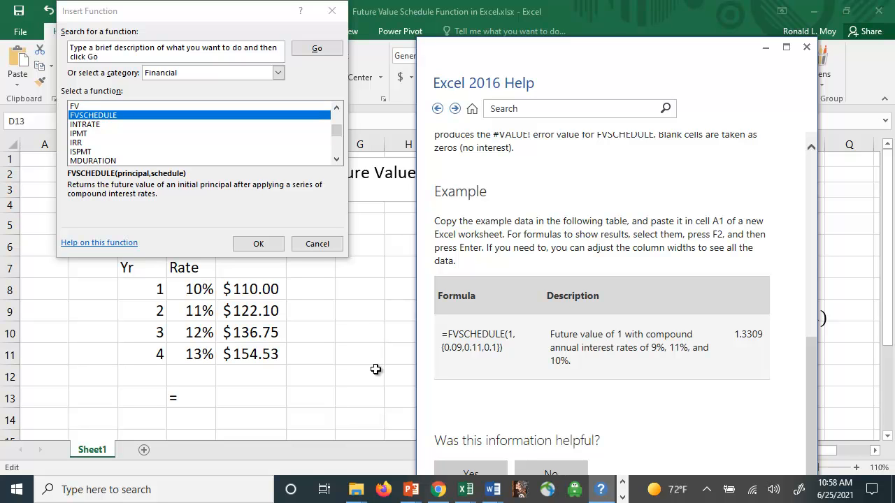
pyautogui.click(806, 47)
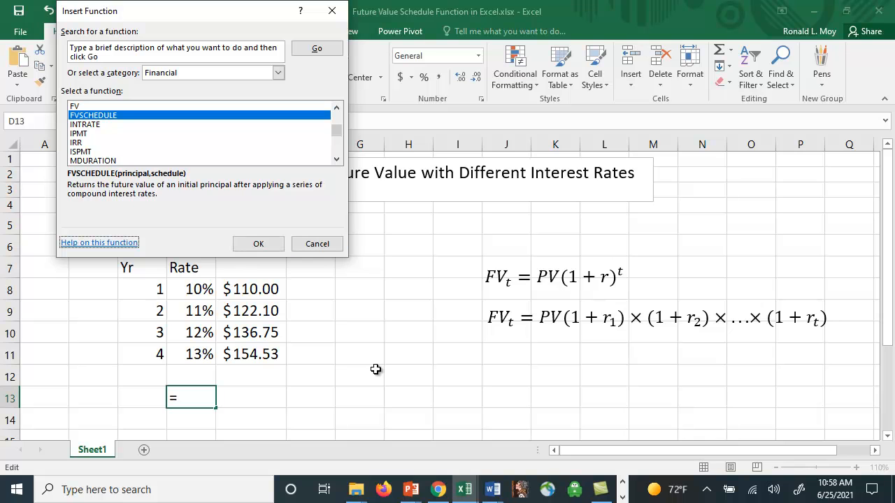
pyautogui.click(258, 244)
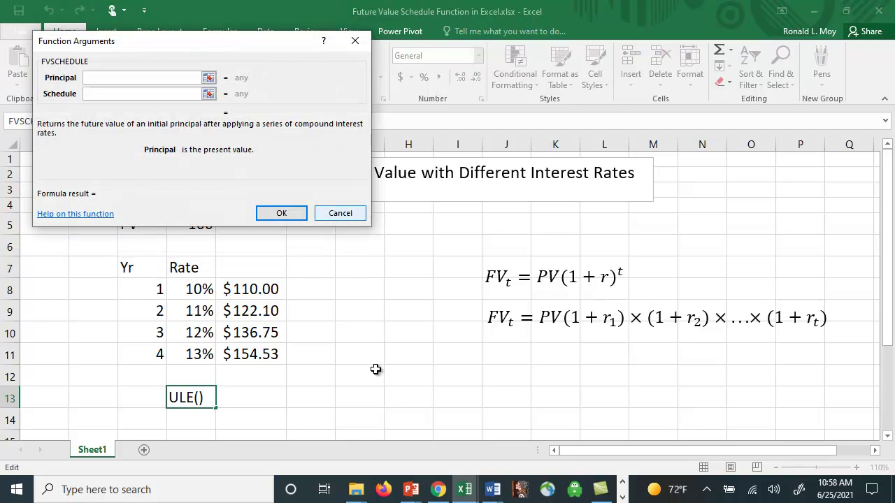
pyautogui.click(339, 212)
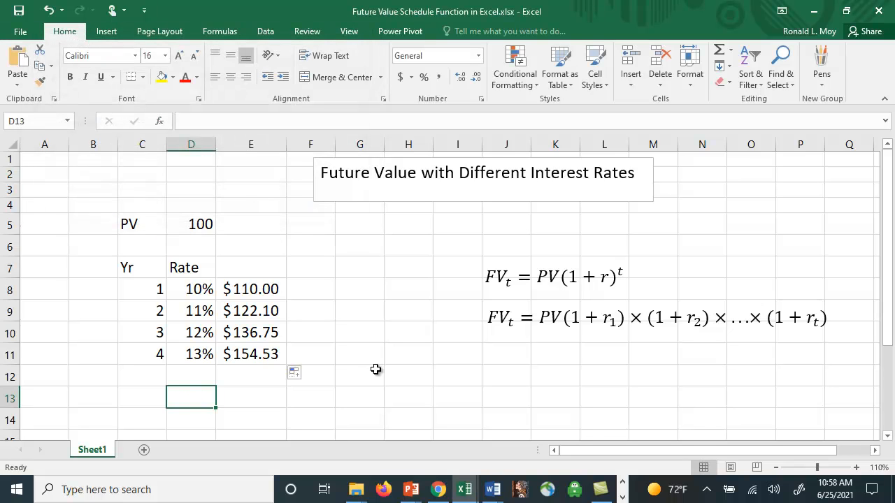
# Step: Enter =FVSCHEDULE(D5,D8:D11) in E13, returning 154.53
pyautogui.write('=')
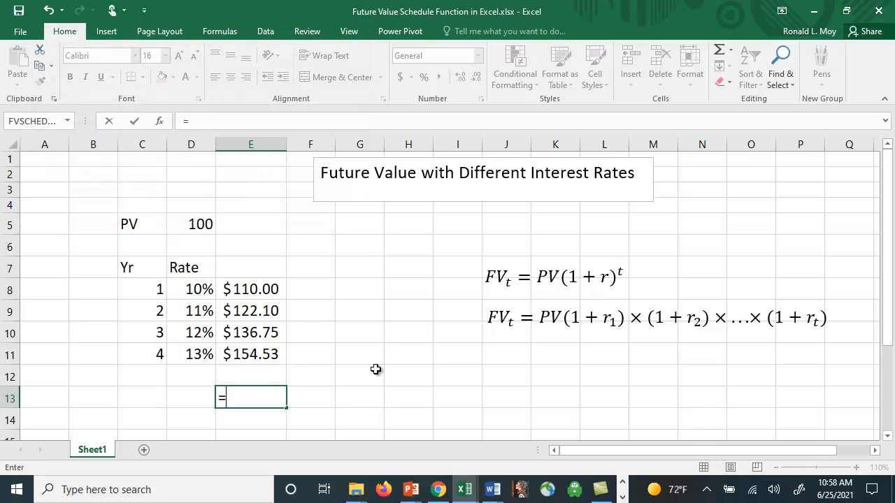
pyautogui.write('fv')
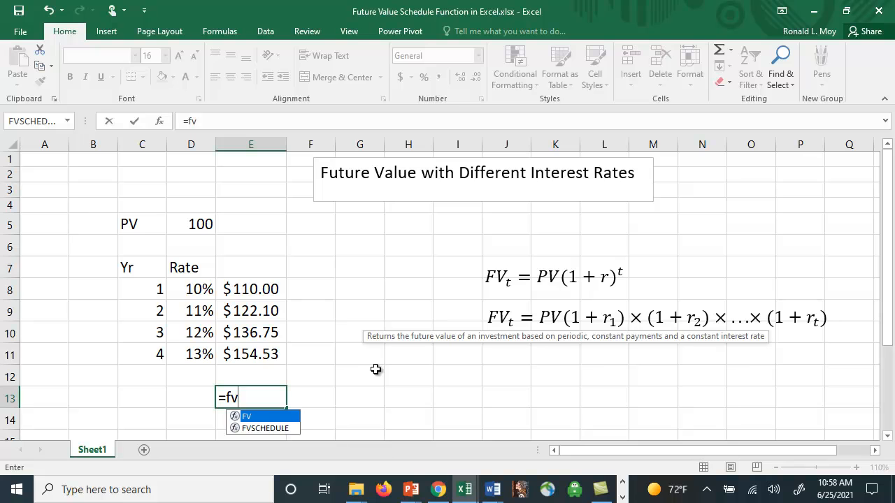
pyautogui.write('schedule(')
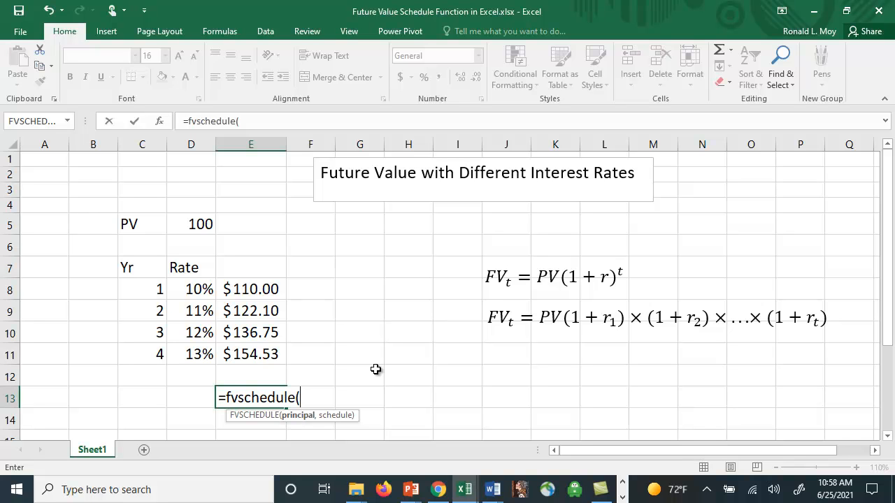
pyautogui.click(191, 224)
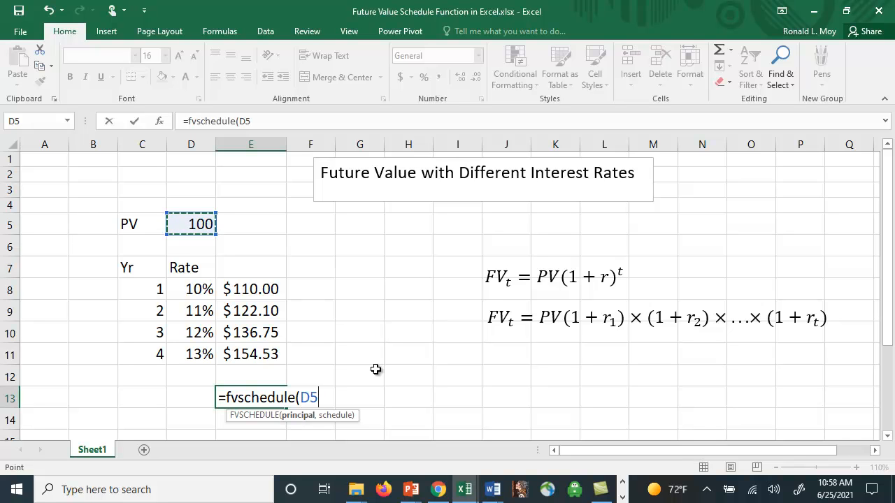
pyautogui.write(',')
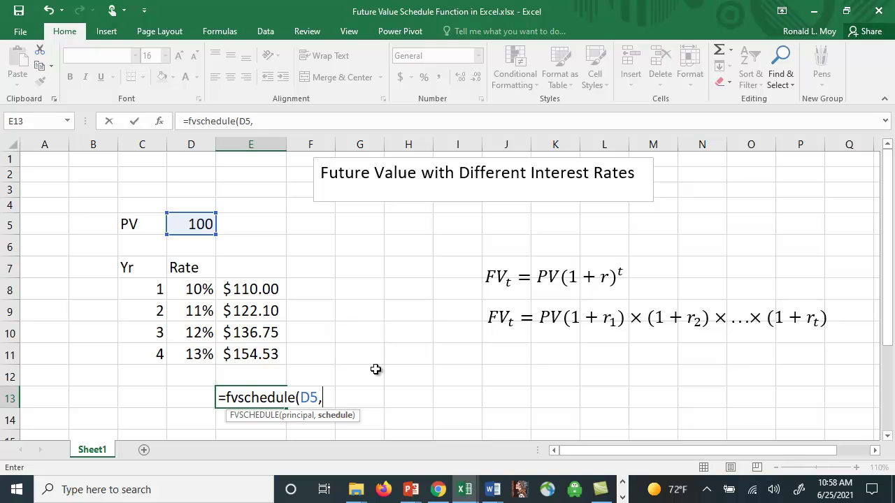
pyautogui.click(191, 289)
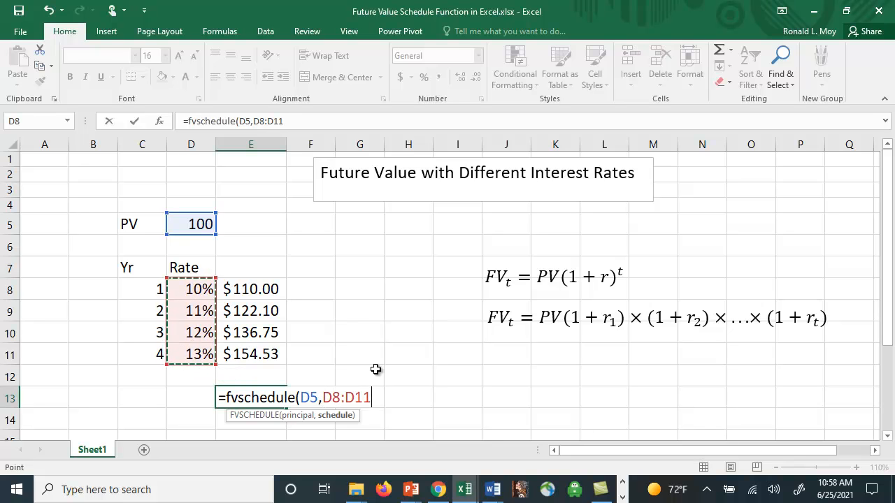
pyautogui.press('Return')
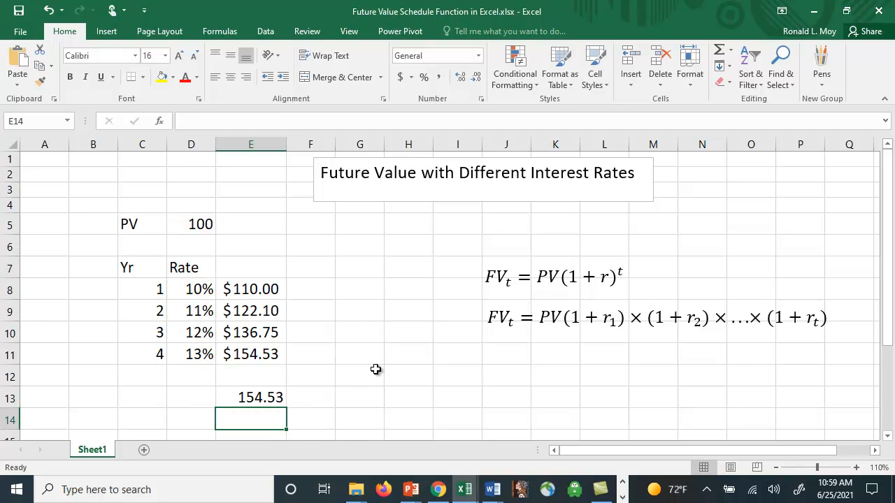